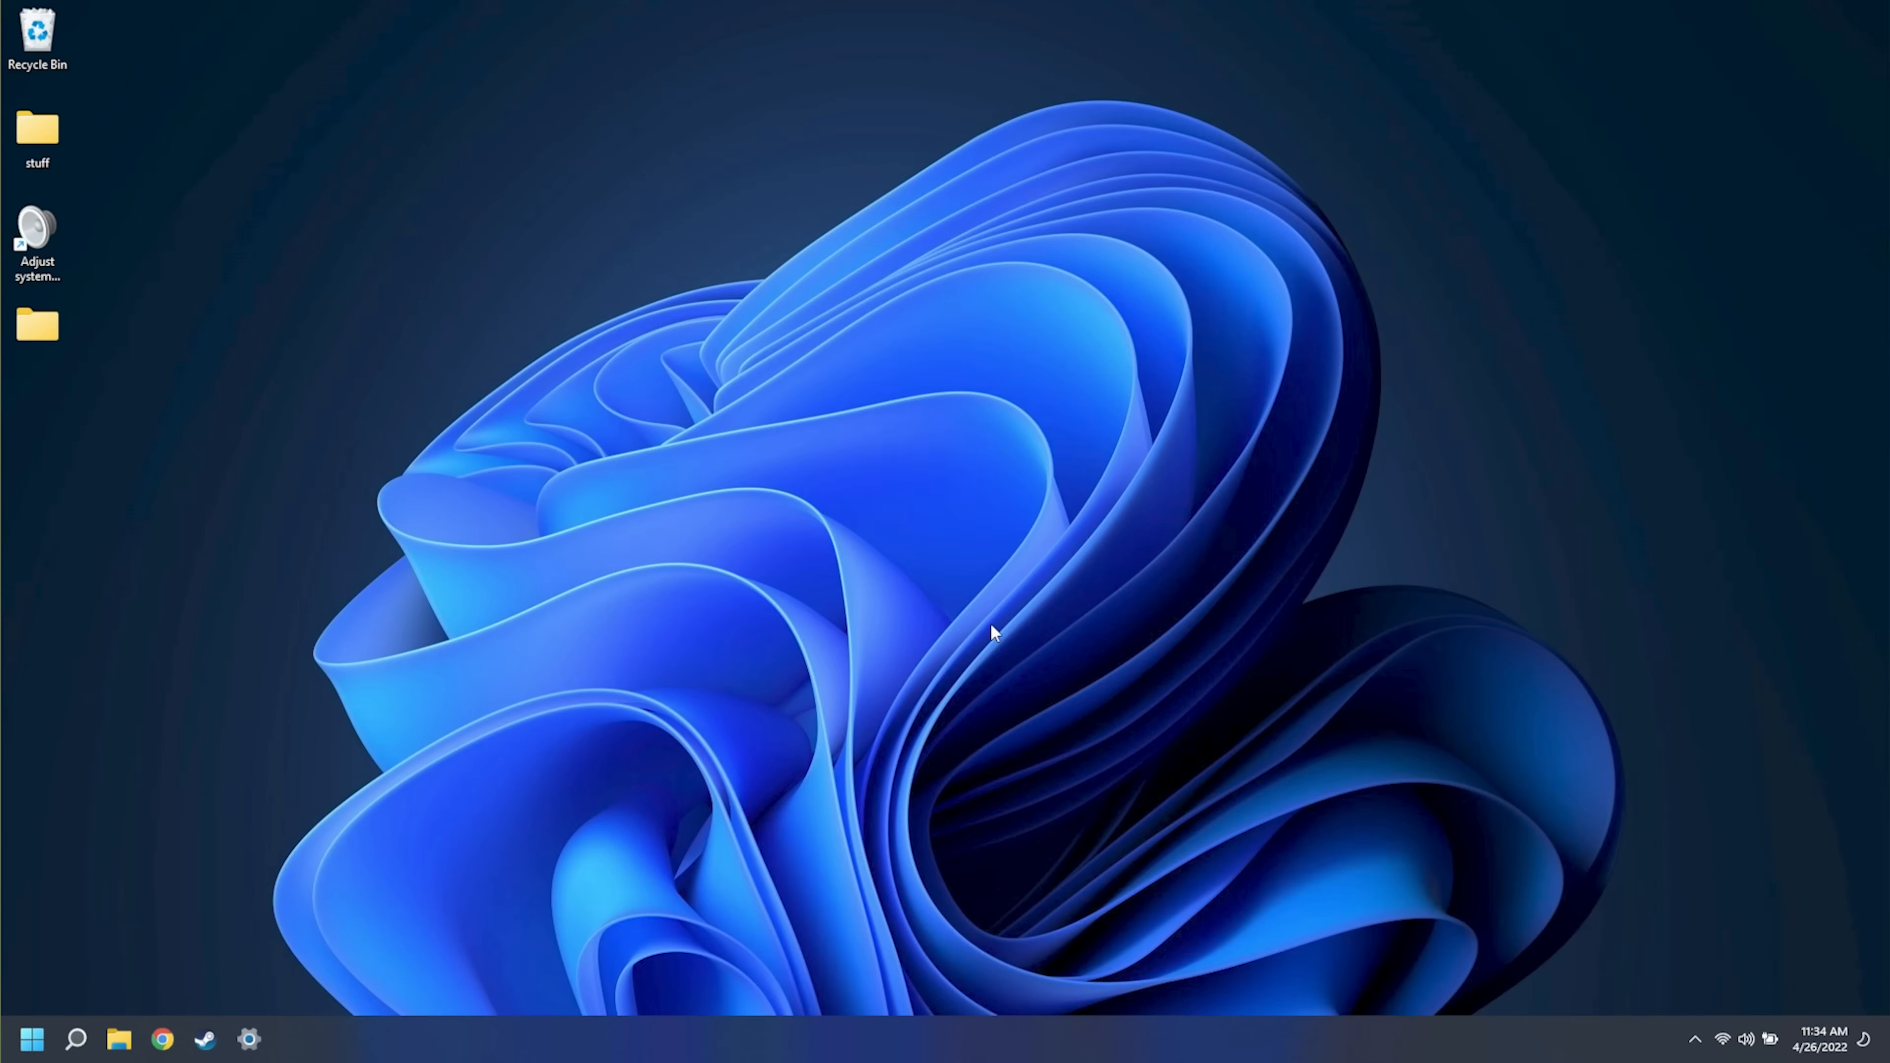
# Open Windows Settings from the taskbar gear icon, landing on the System page
pyautogui.click(249, 1037)
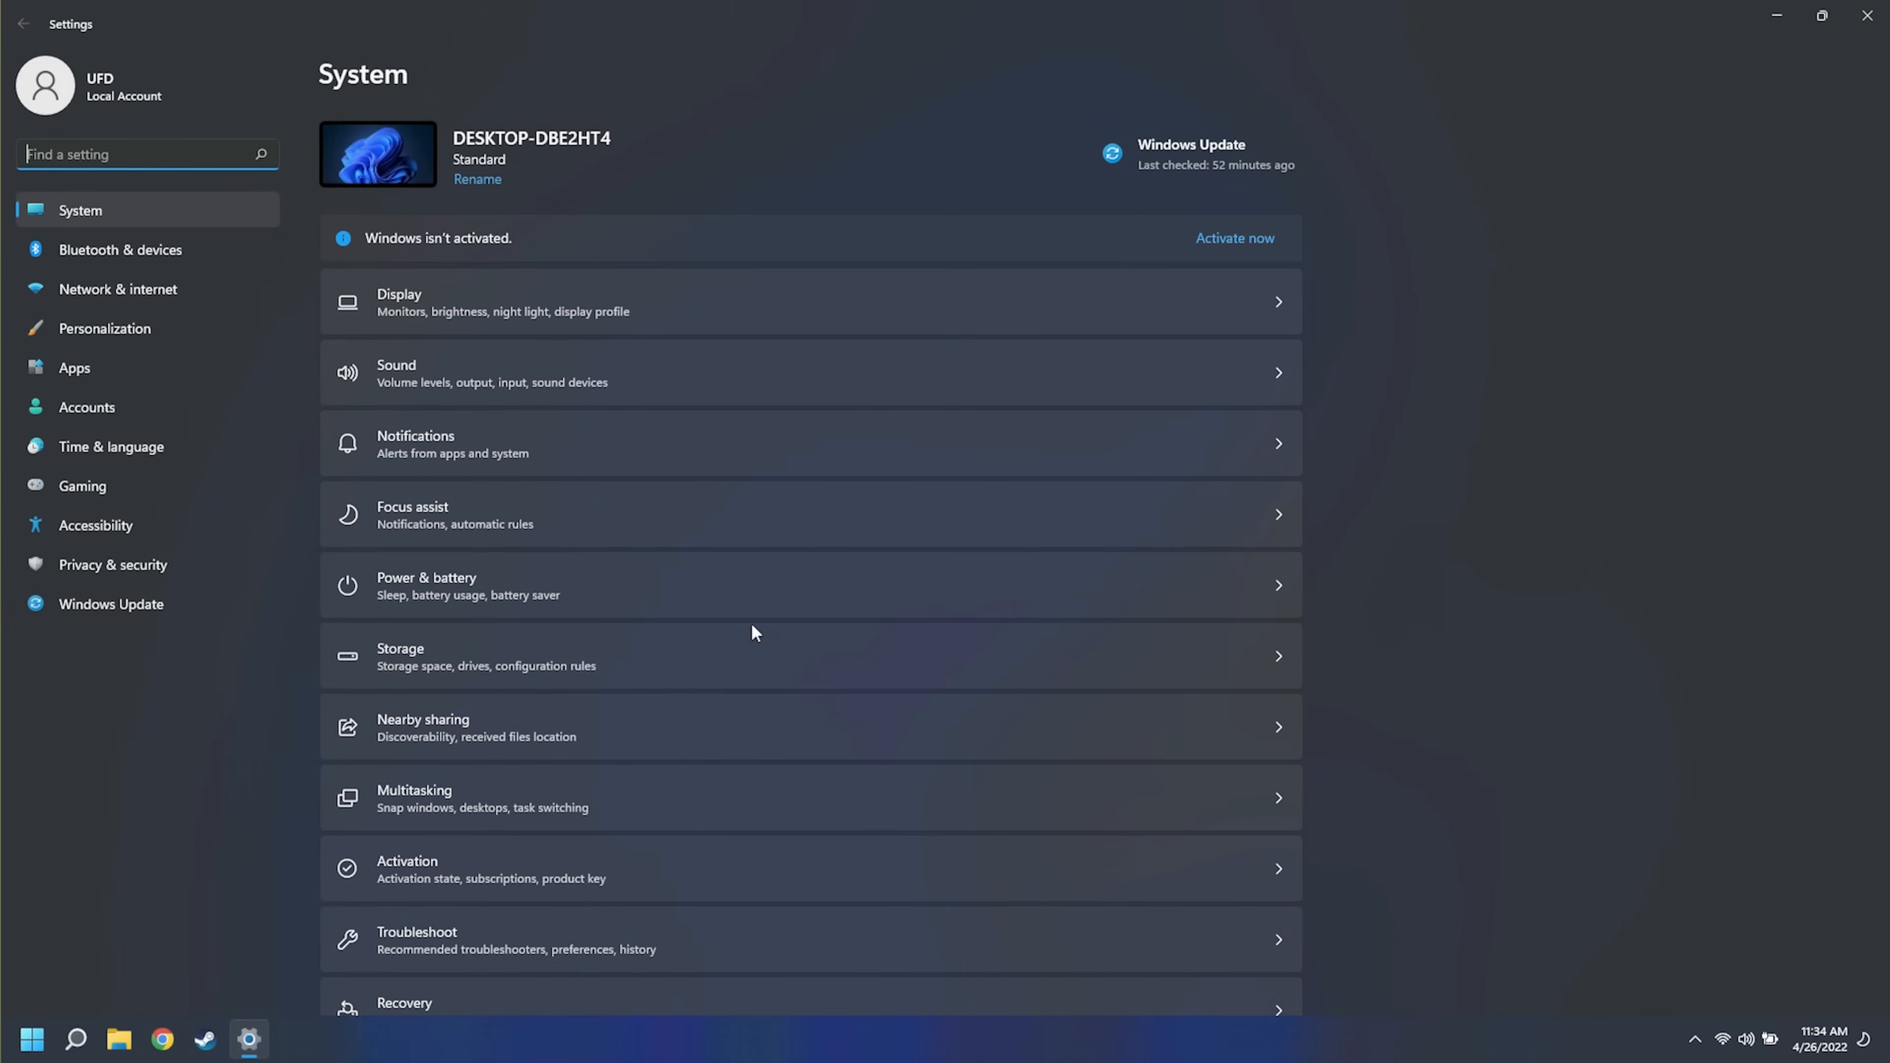
pyautogui.moveTo(74, 372)
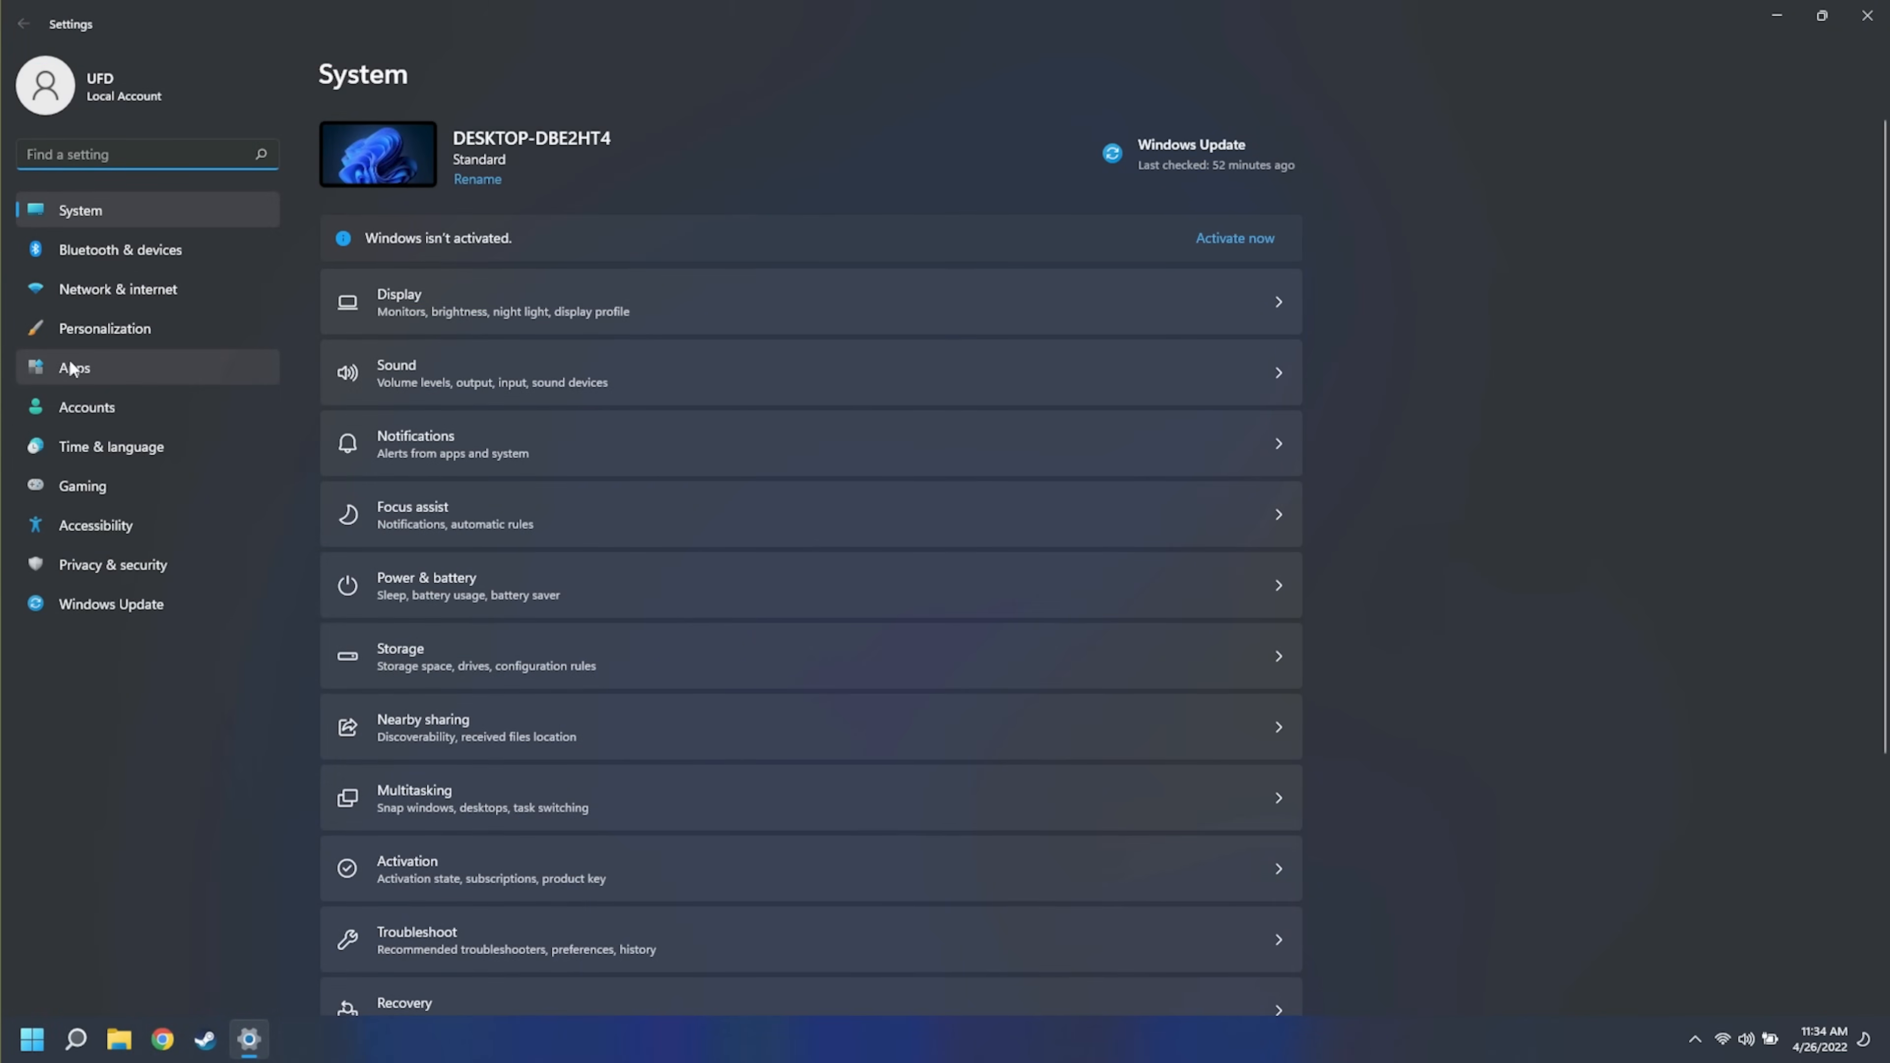
# Go to the Apps section from the left sidebar
pyautogui.click(74, 368)
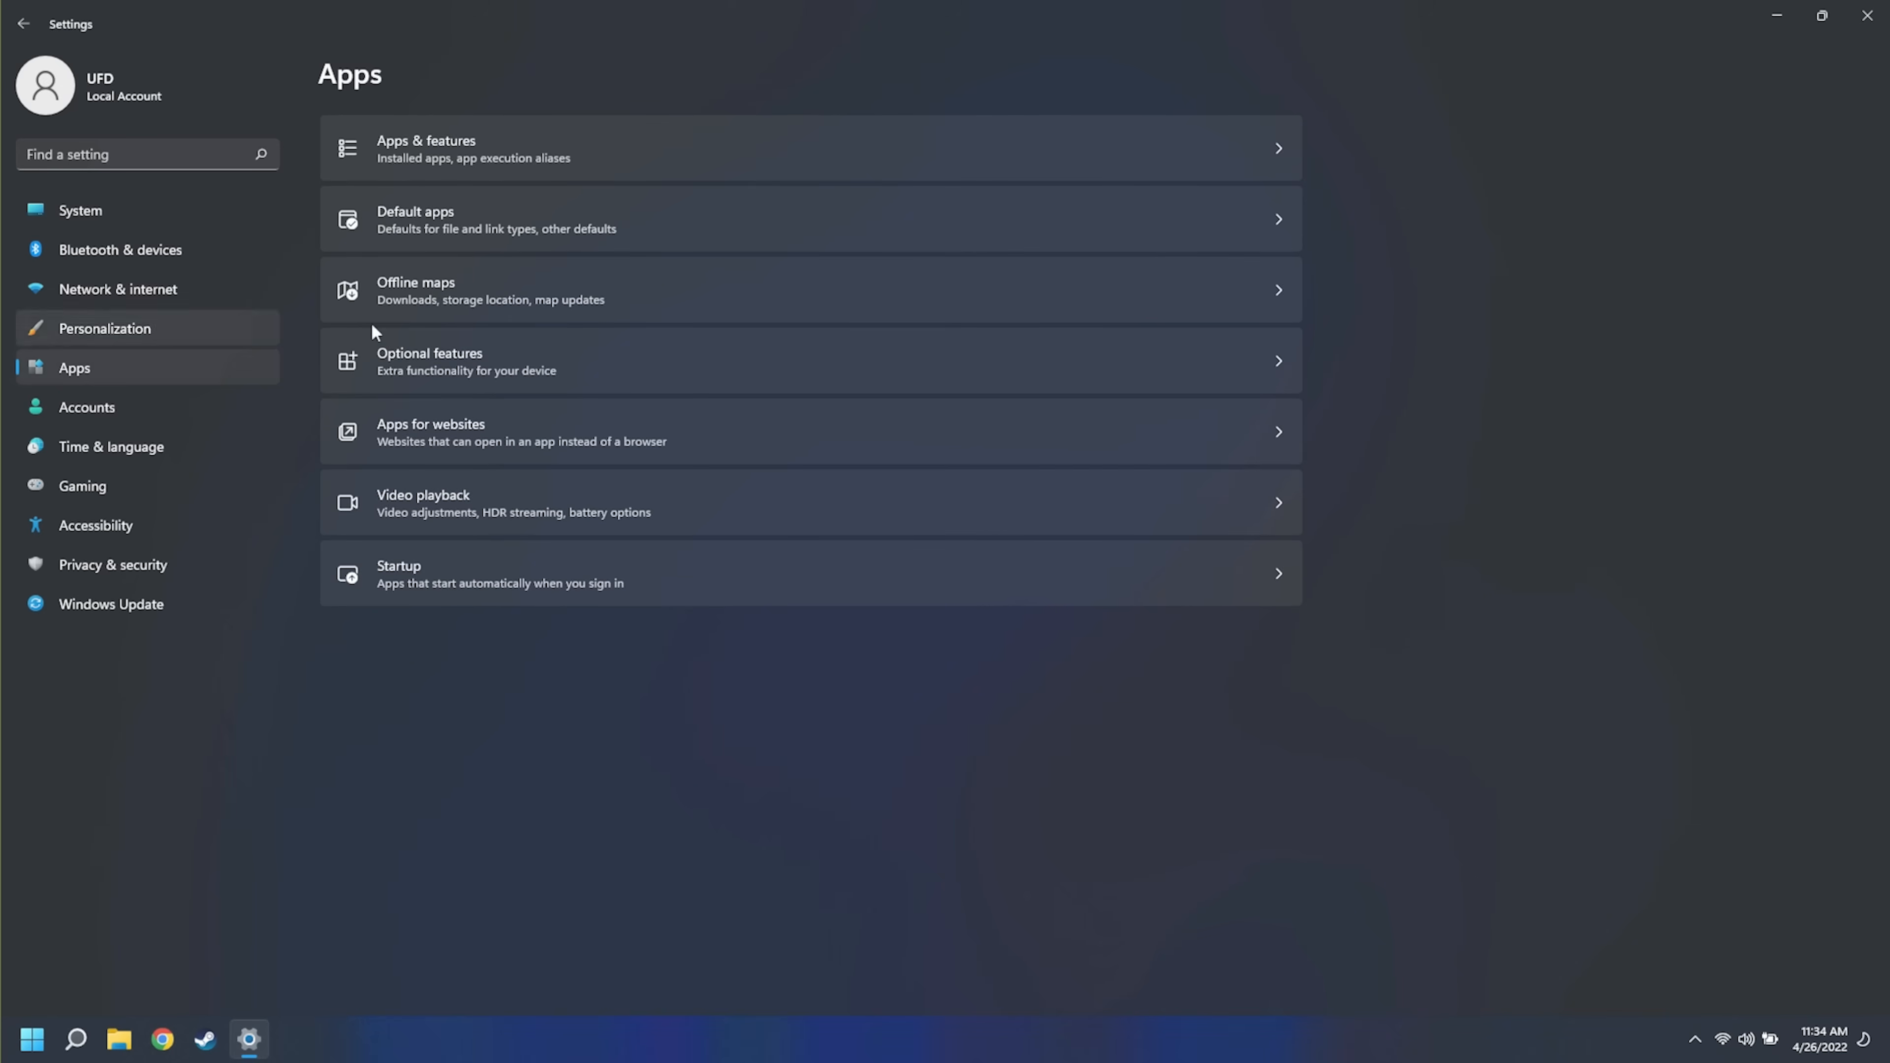
pyautogui.moveTo(518, 227)
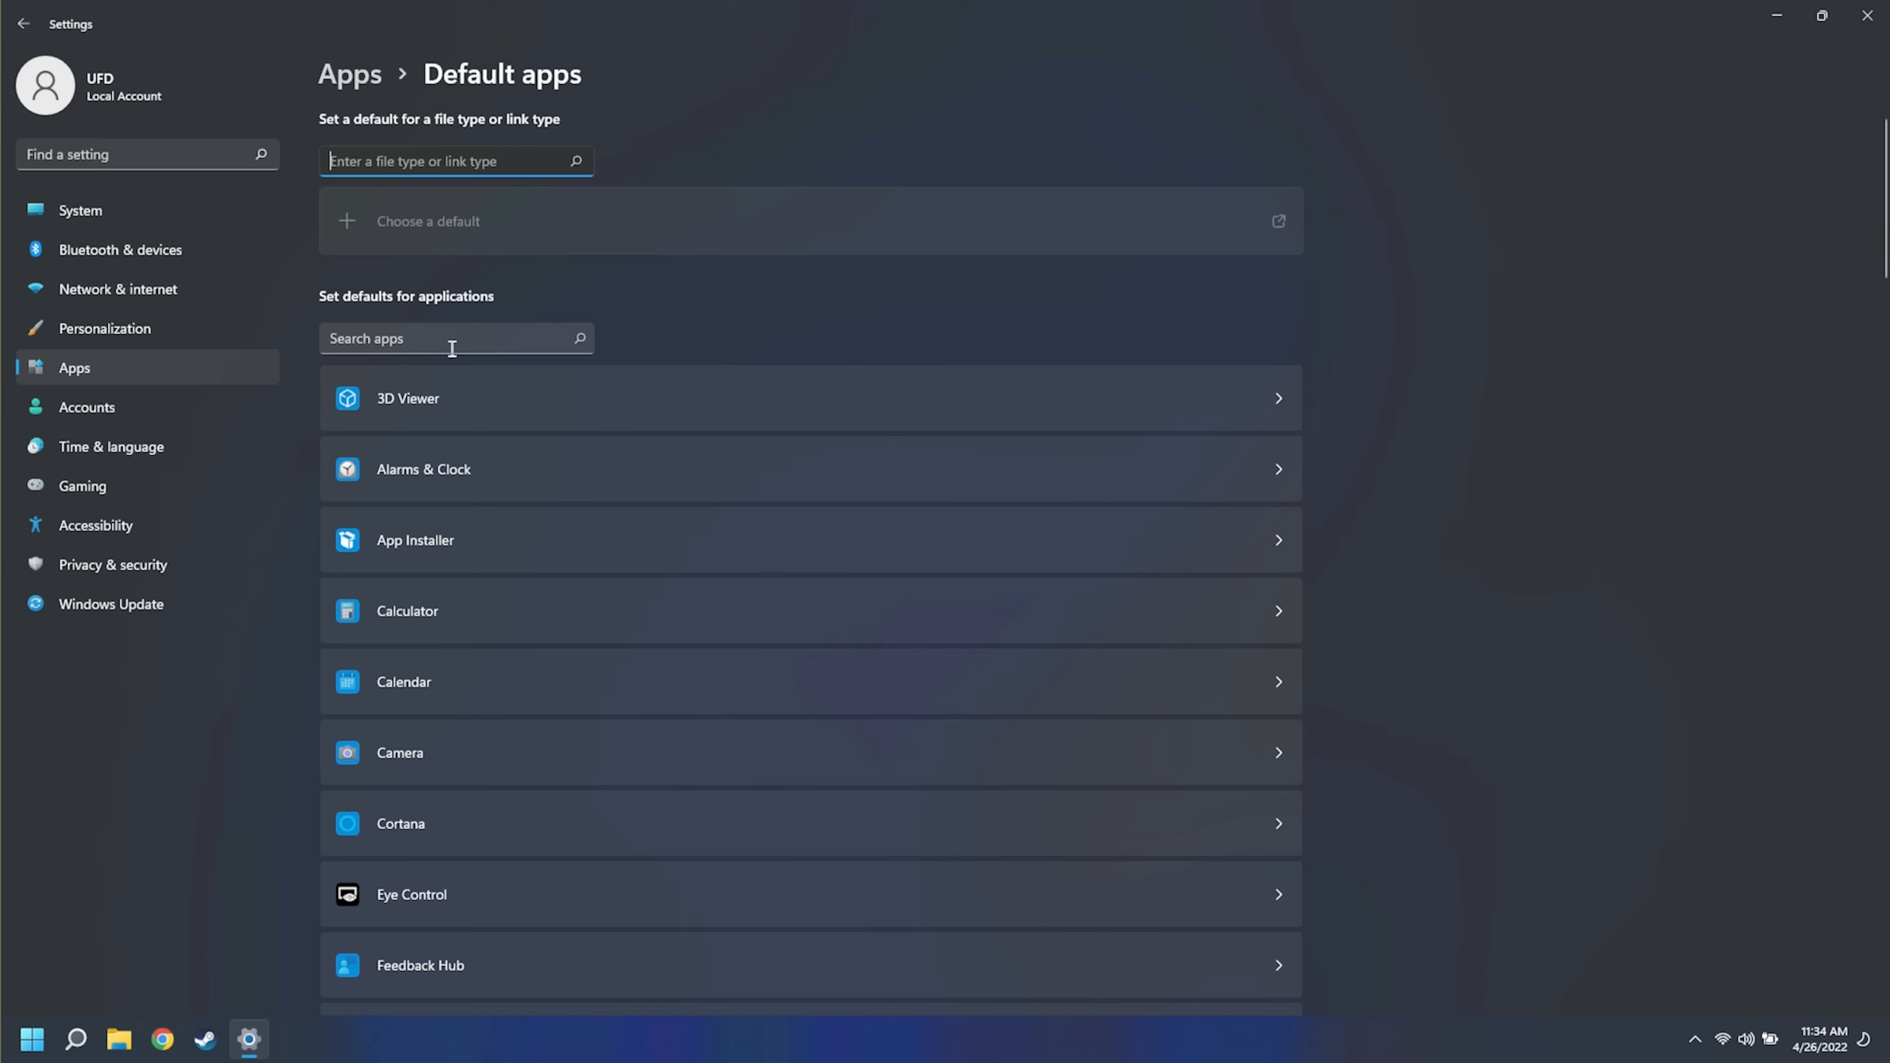
pyautogui.moveTo(436, 324)
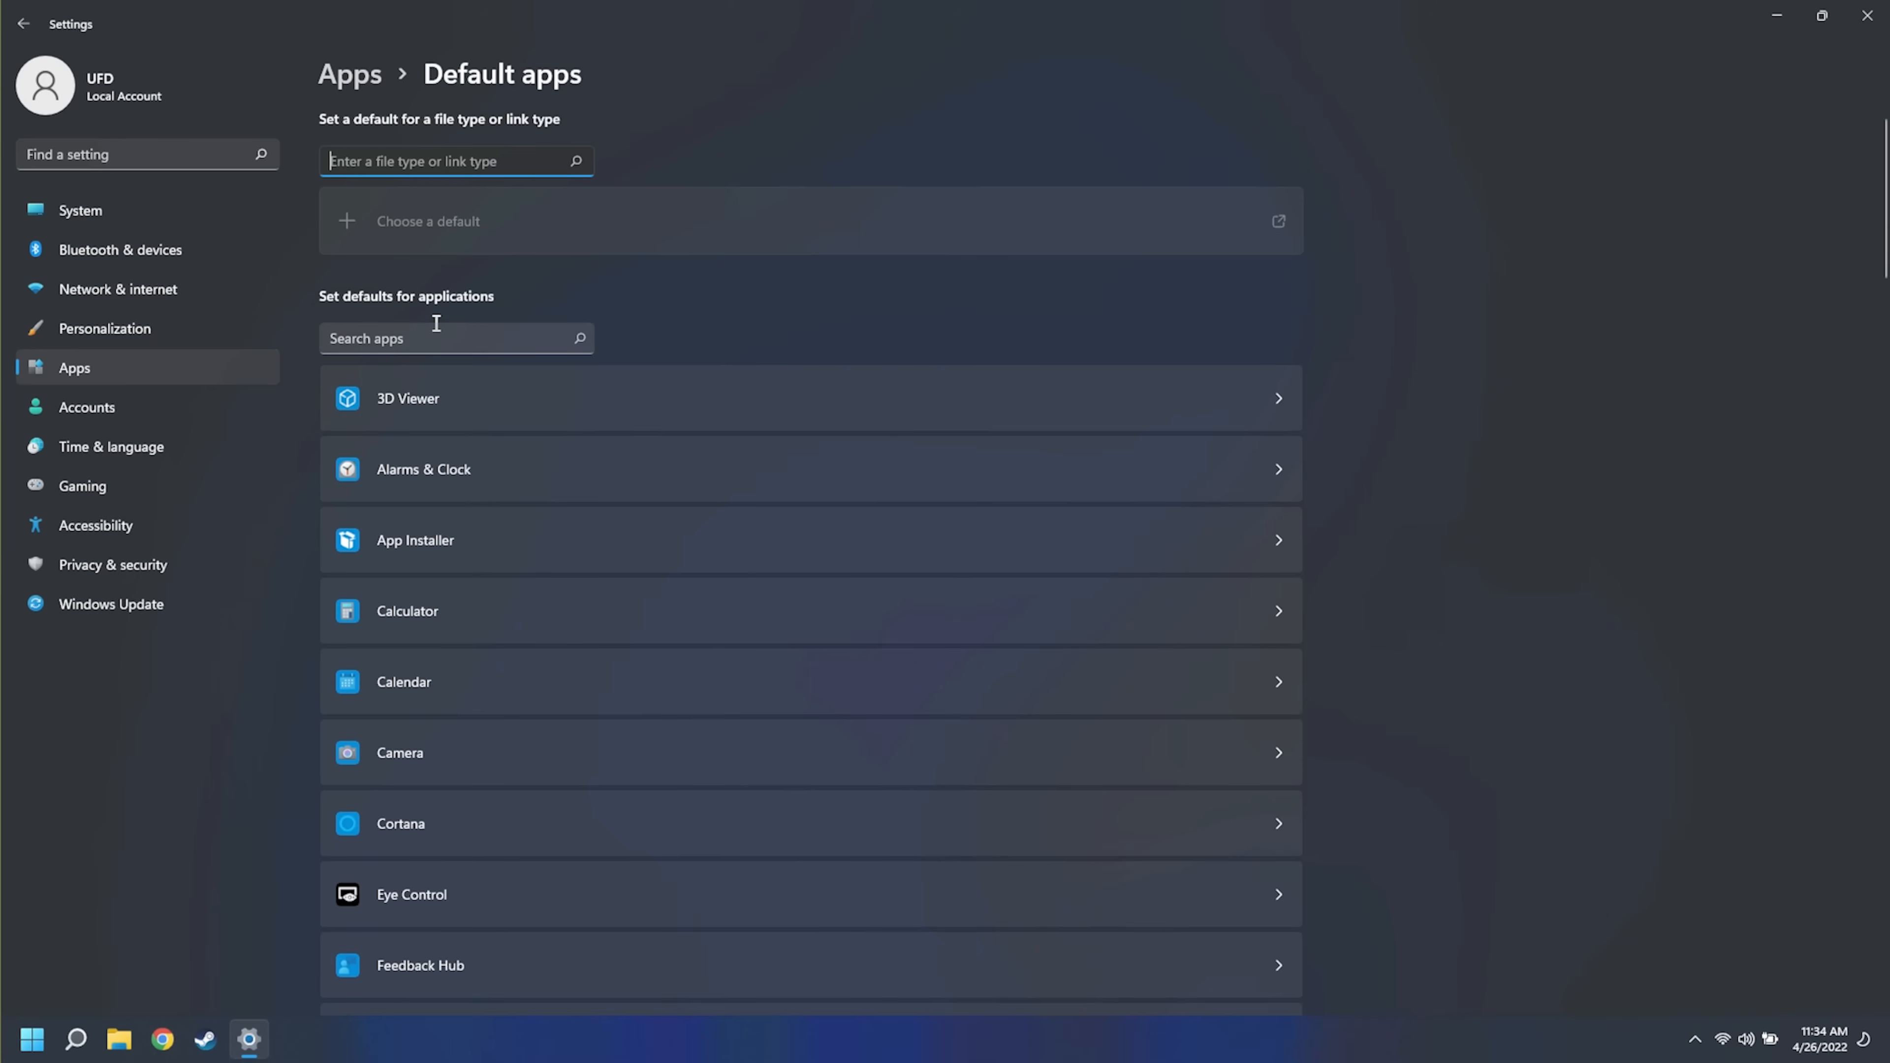
# Find Google Chrome by searching 'ch' and set it as the default browser
pyautogui.click(435, 338)
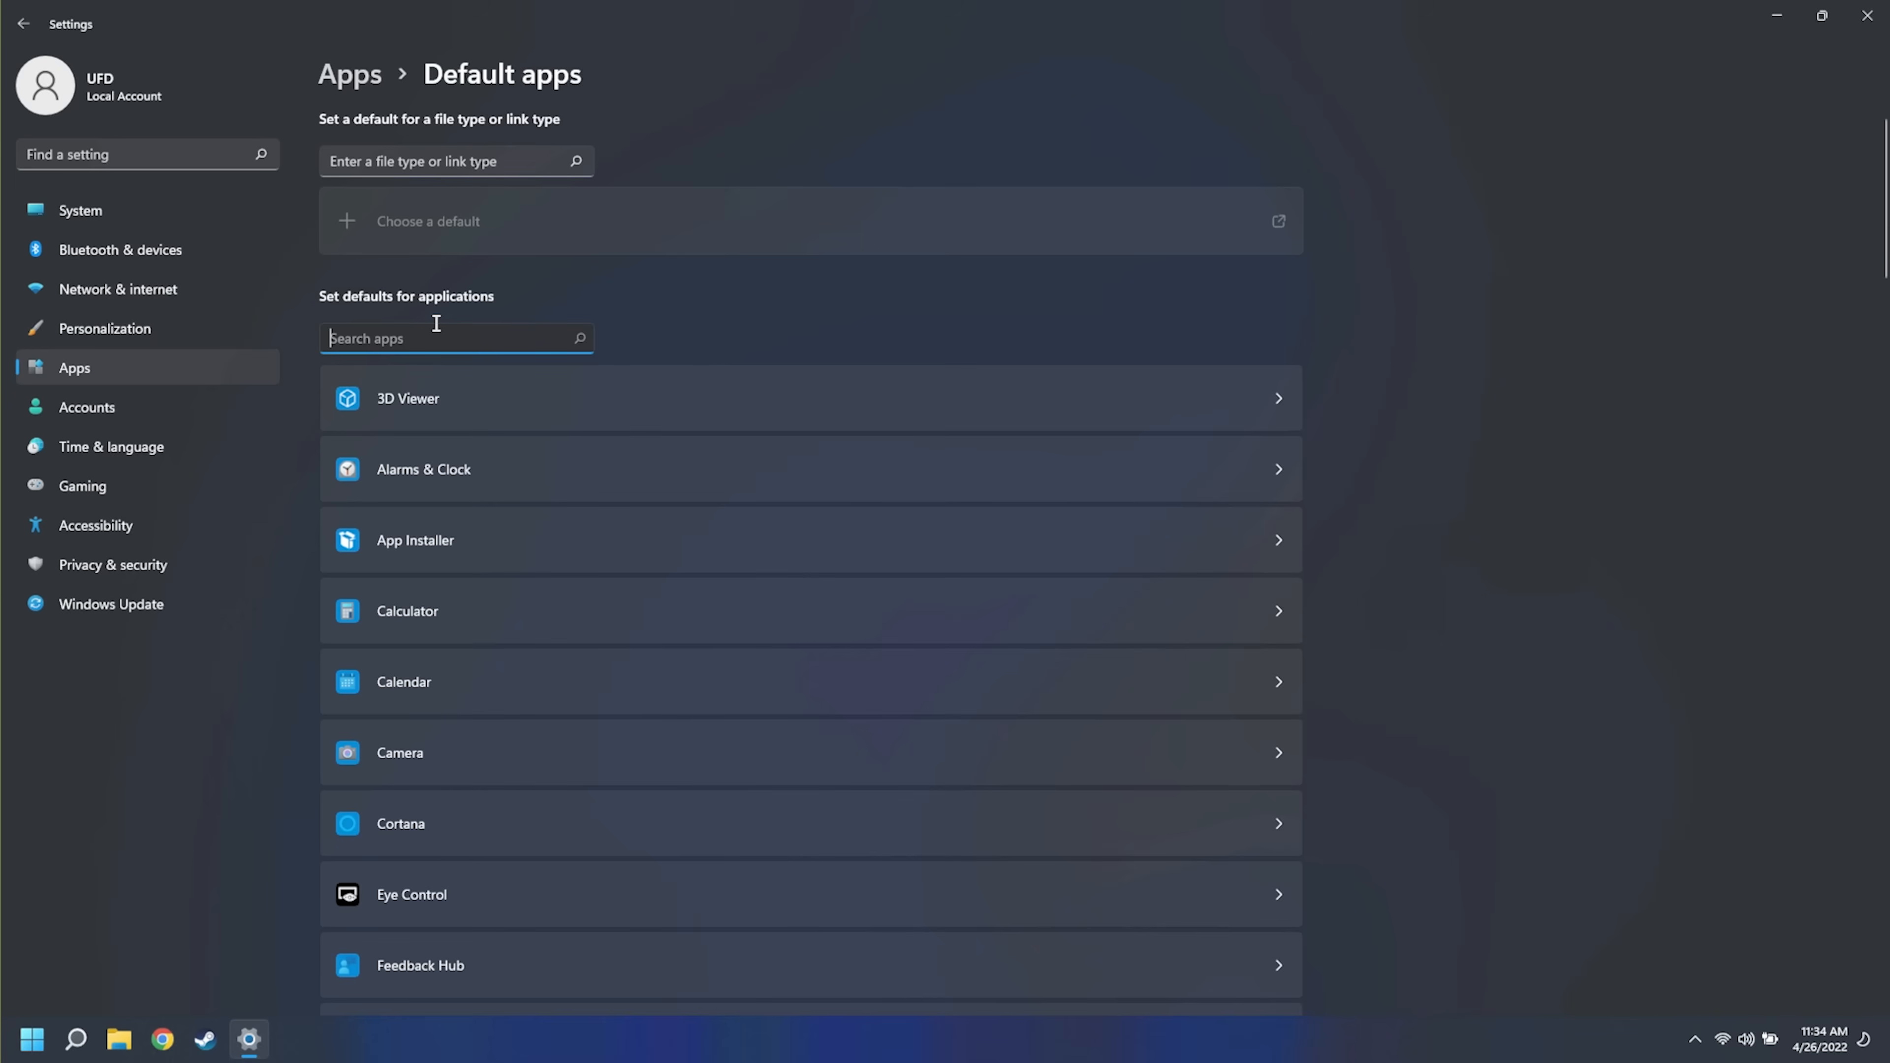
pyautogui.write('ch')
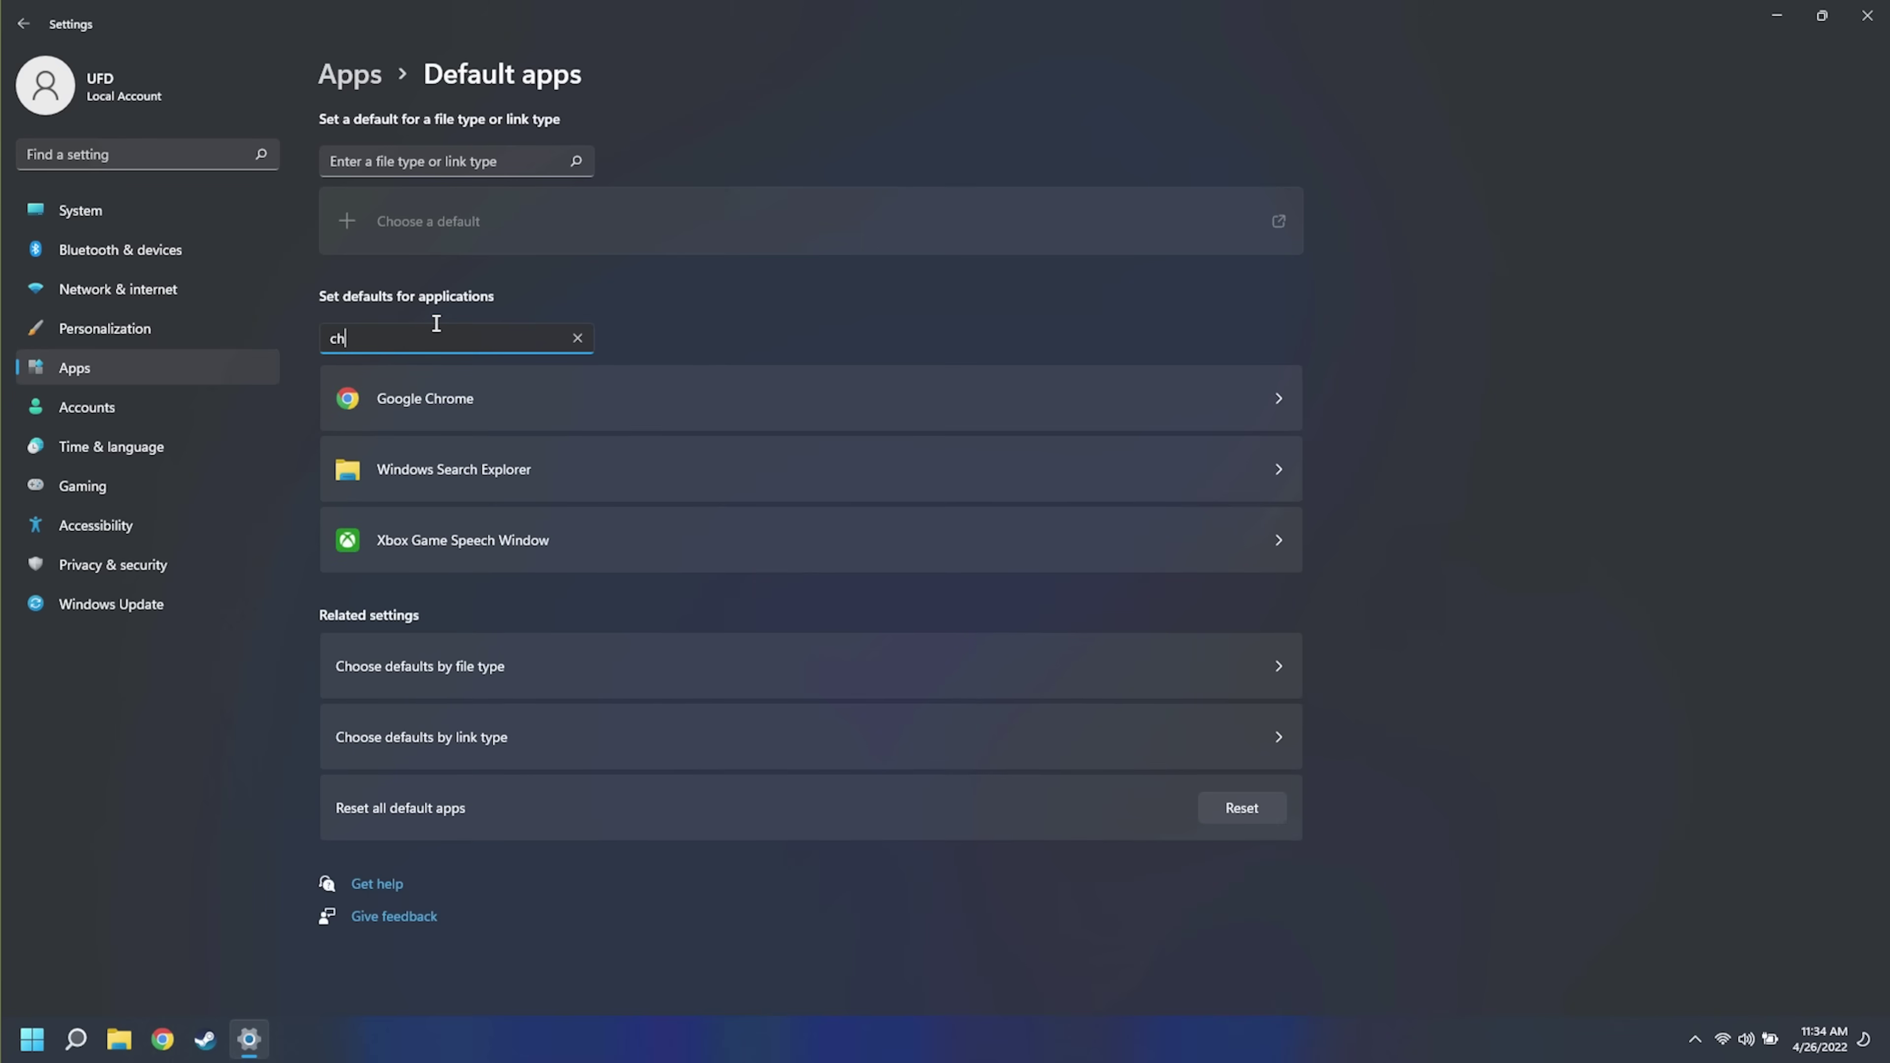
pyautogui.click(425, 398)
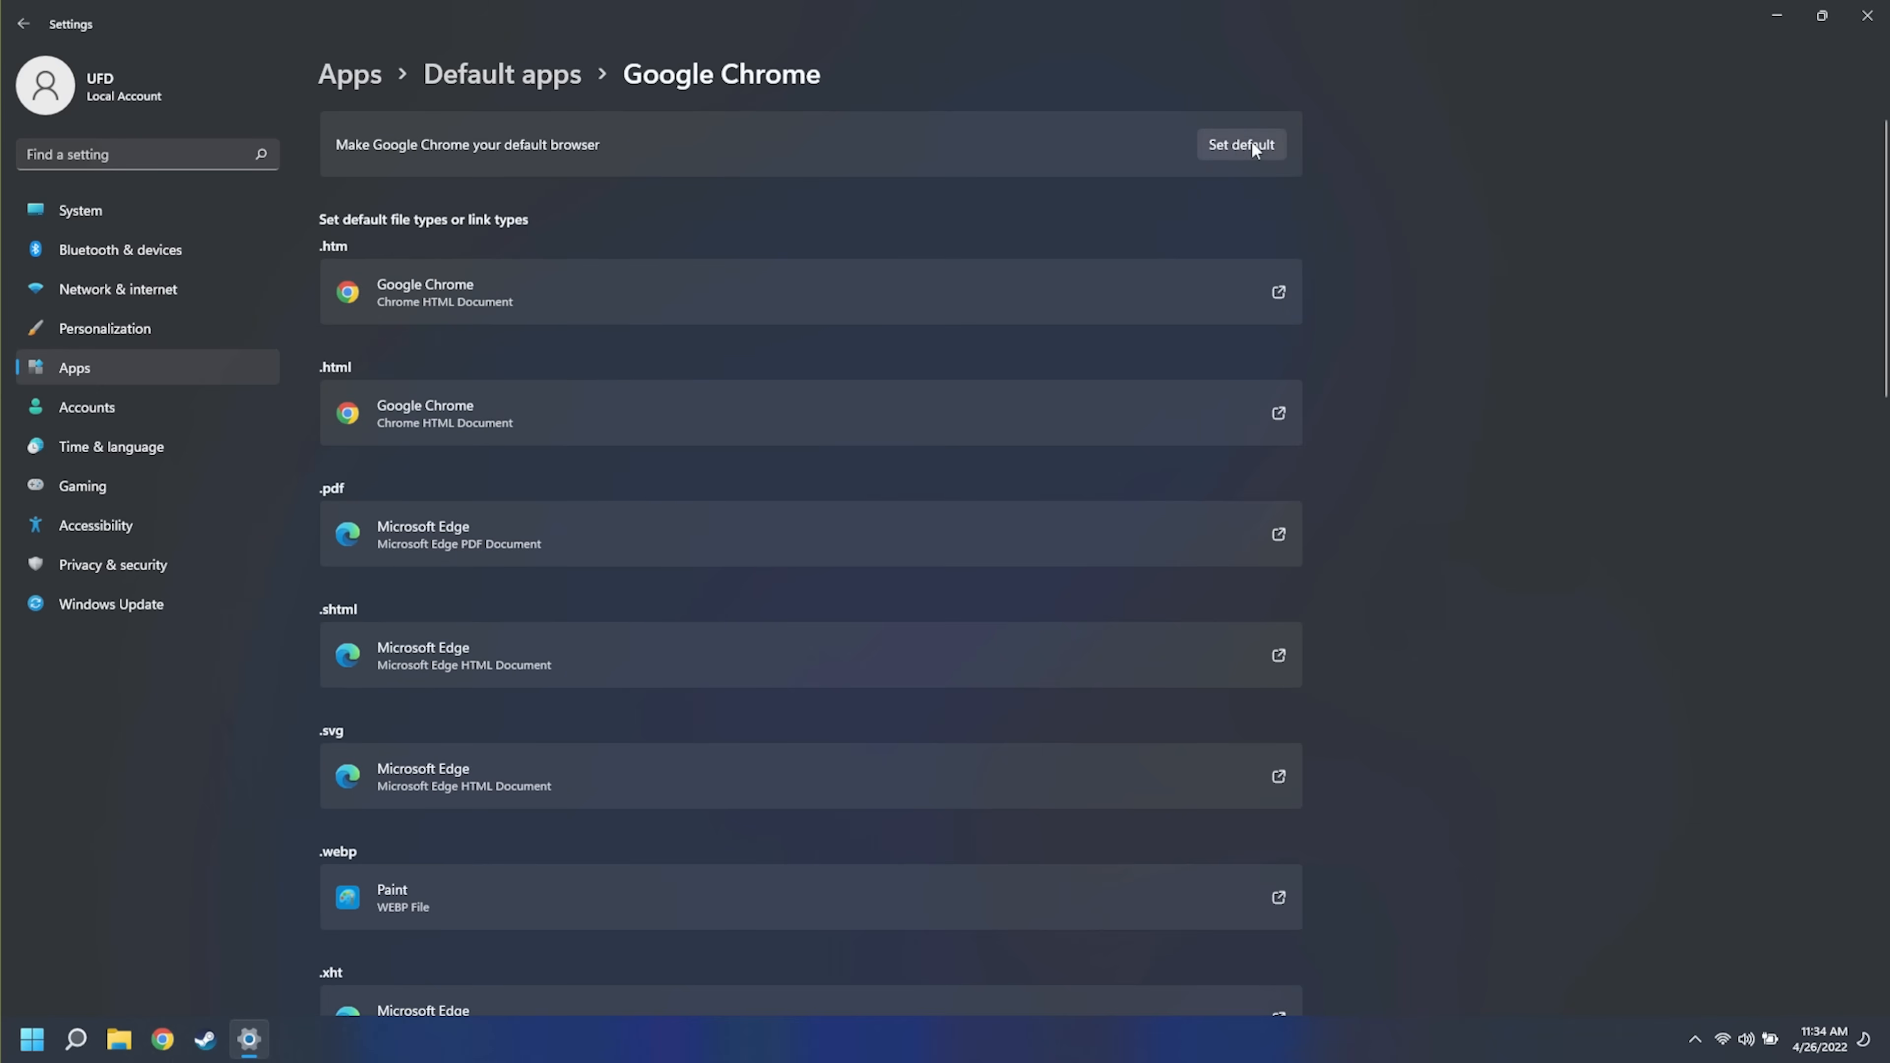
pyautogui.click(1243, 144)
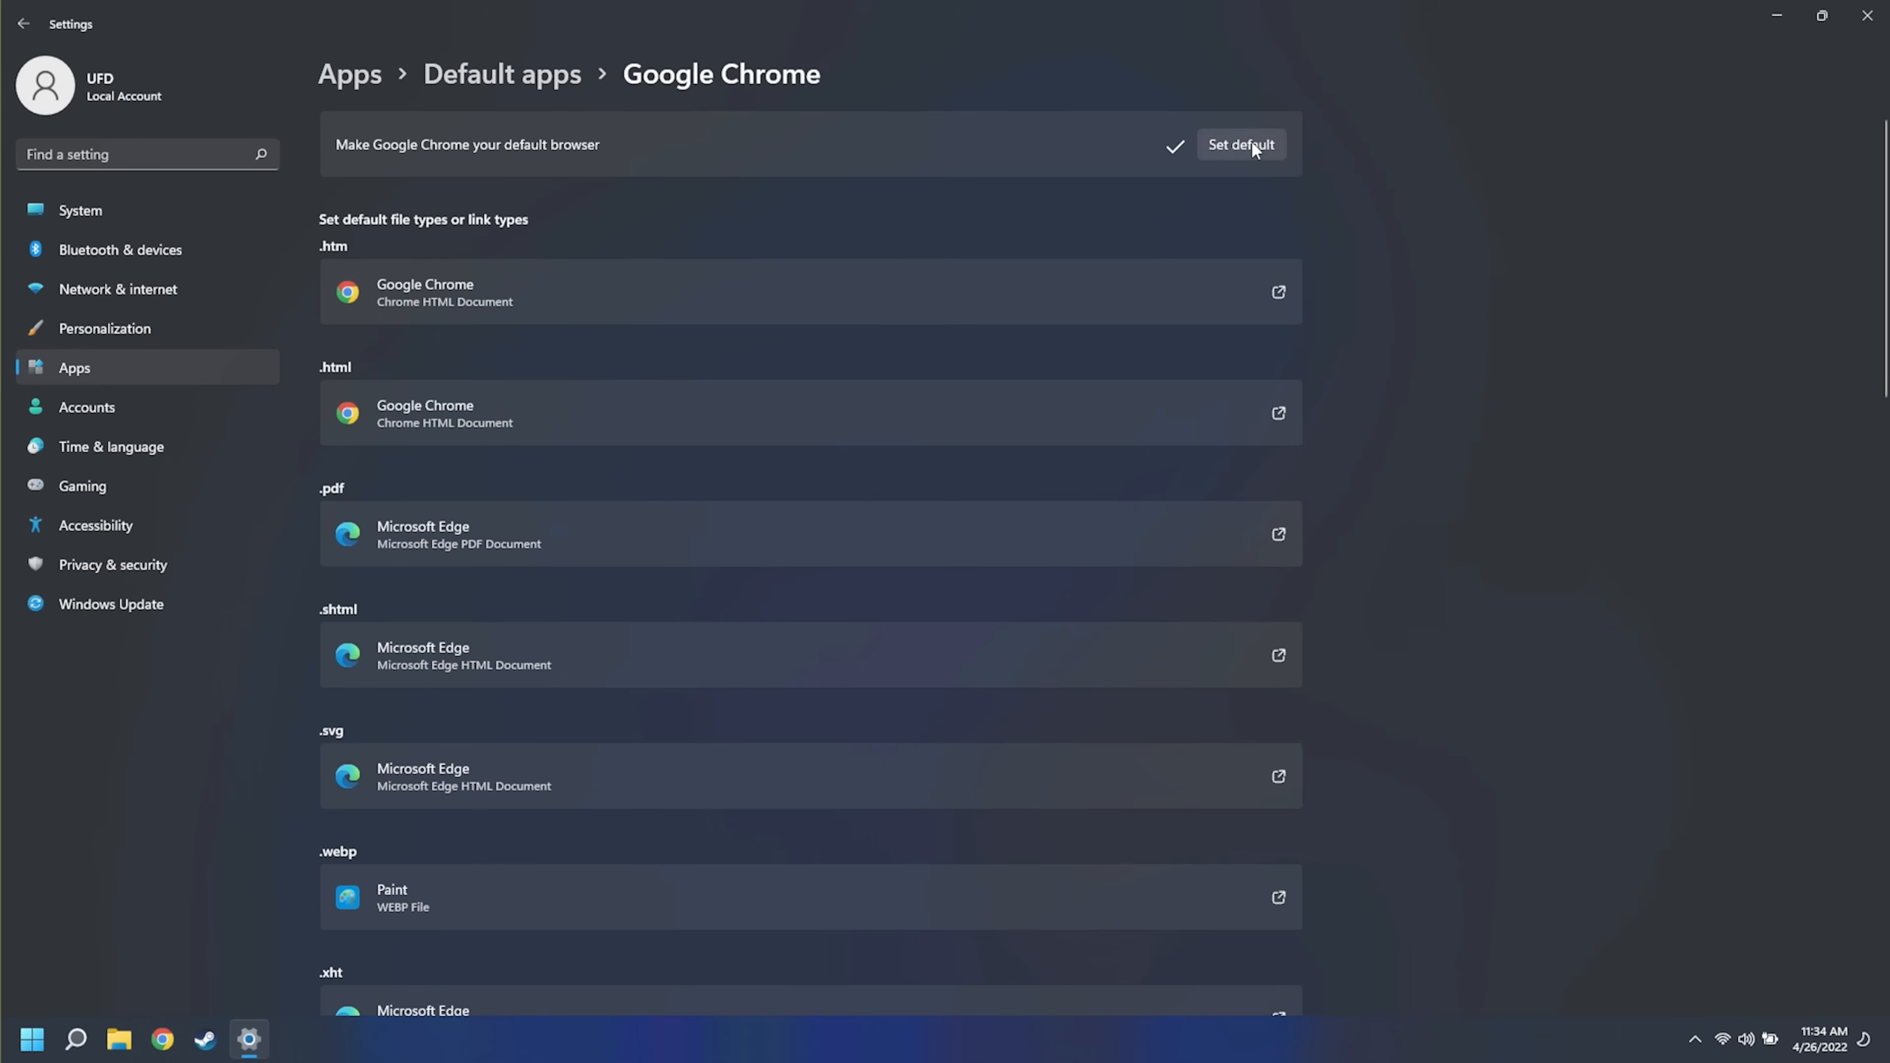